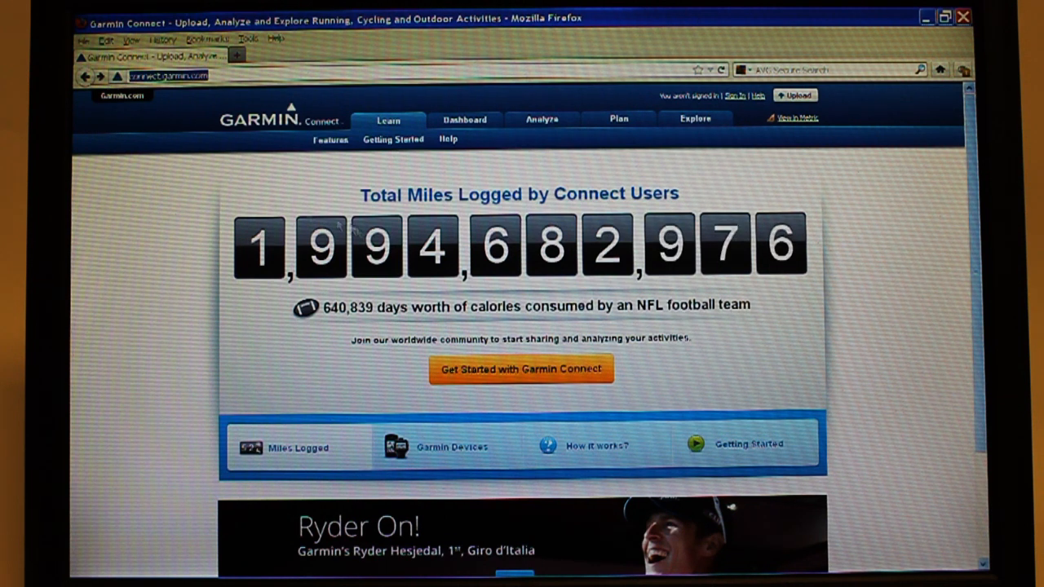
mouse_move(512, 379)
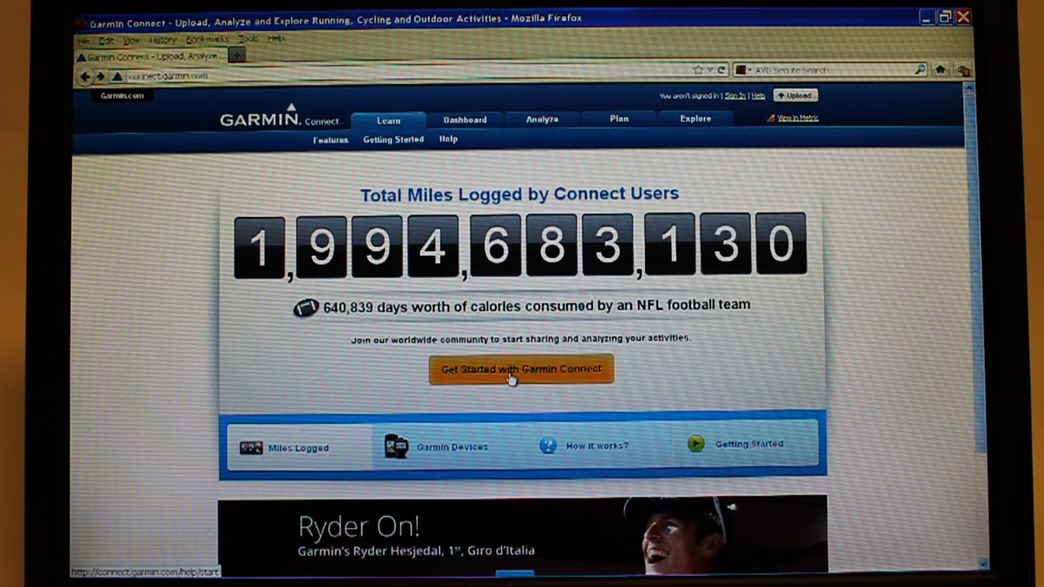
- Open the Getting Started guide from the Garmin Connect home page
left_click(520, 368)
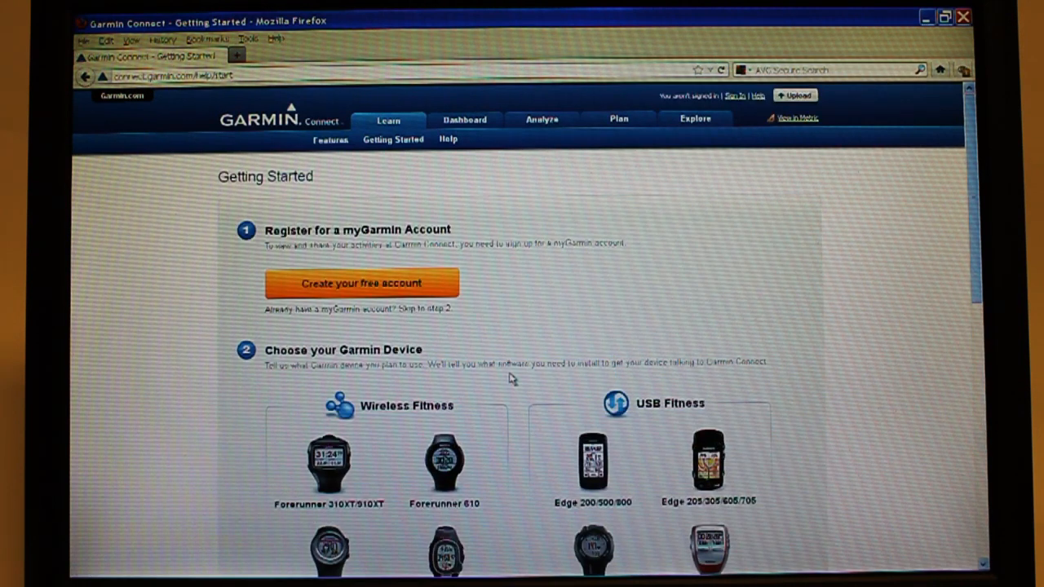
mouse_move(504, 378)
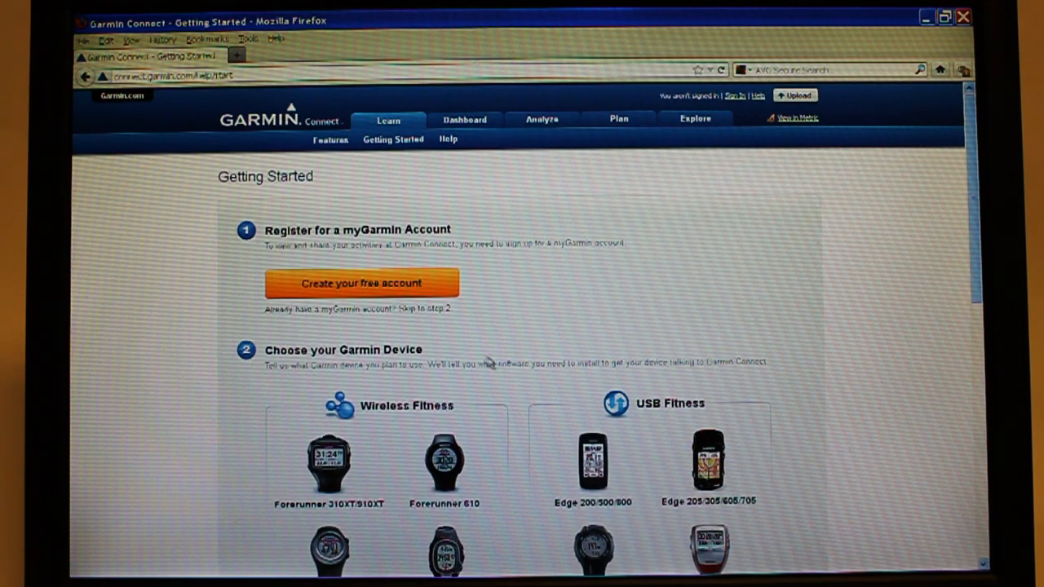
mouse_move(295, 289)
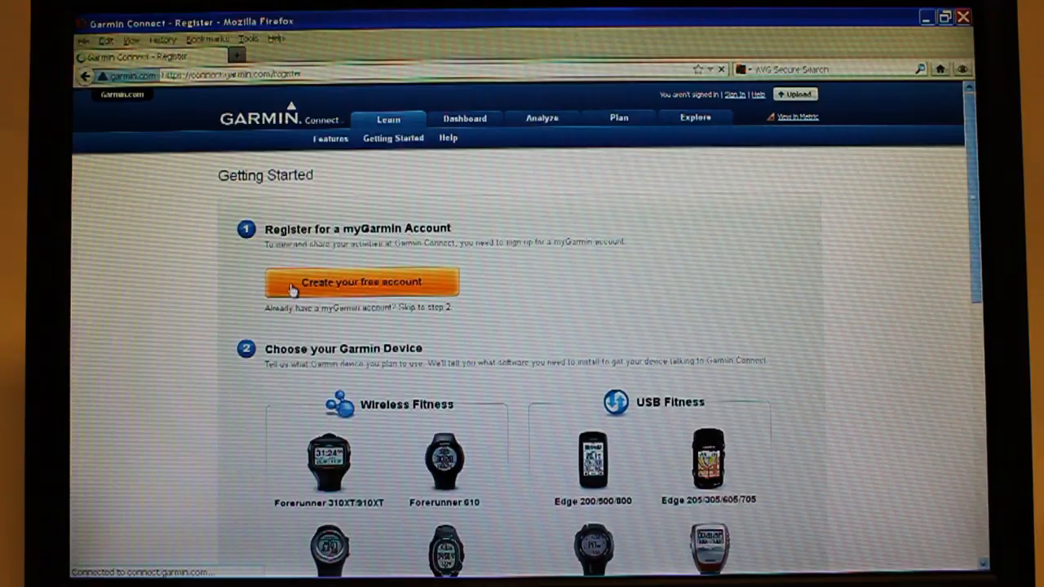
- Visit the free myGarmin account registration form and continue back to Choose your Garmin Device
left_click(362, 280)
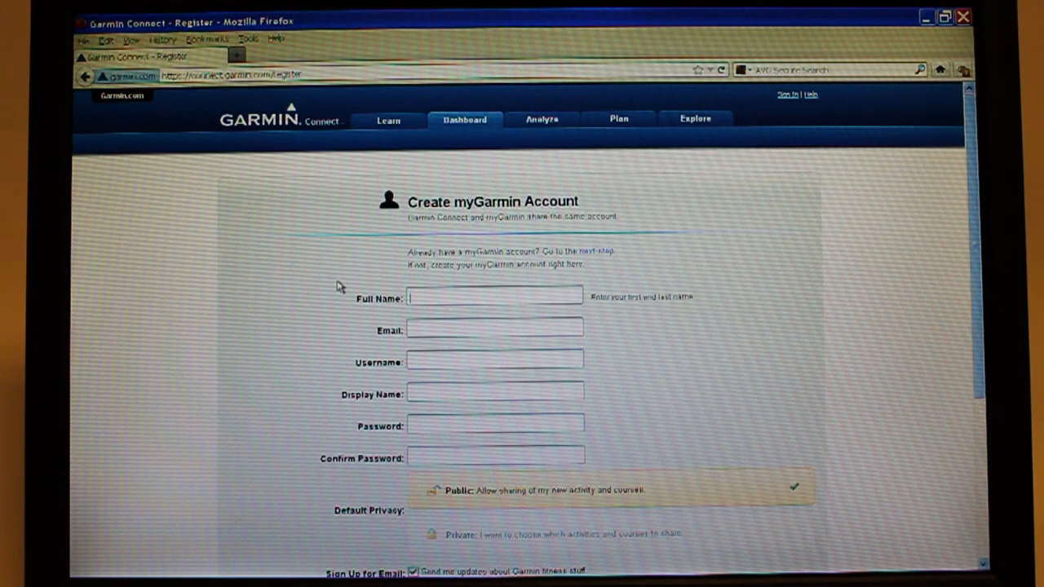
scroll("down", 3)
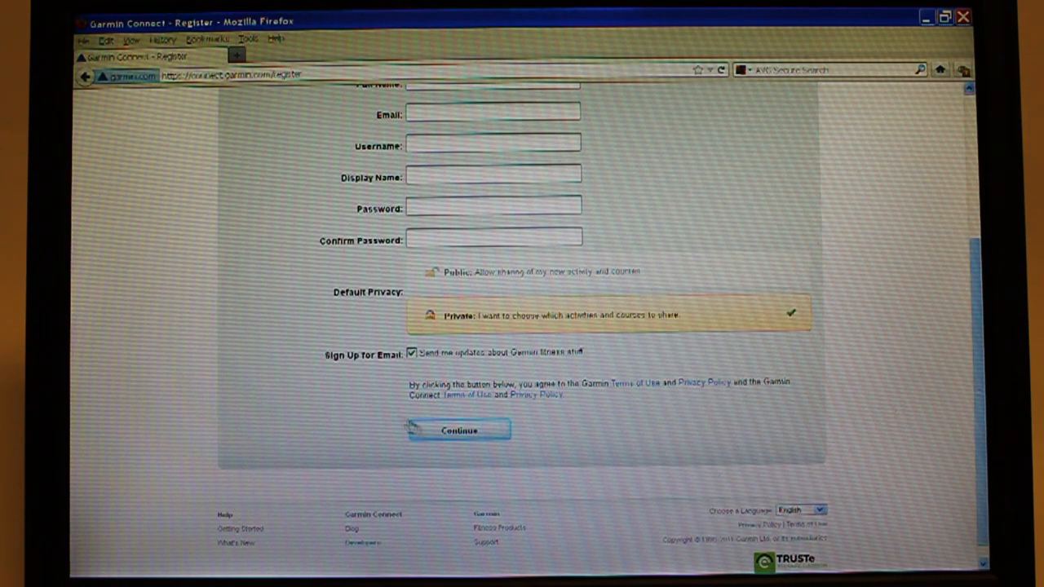
left_click(465, 431)
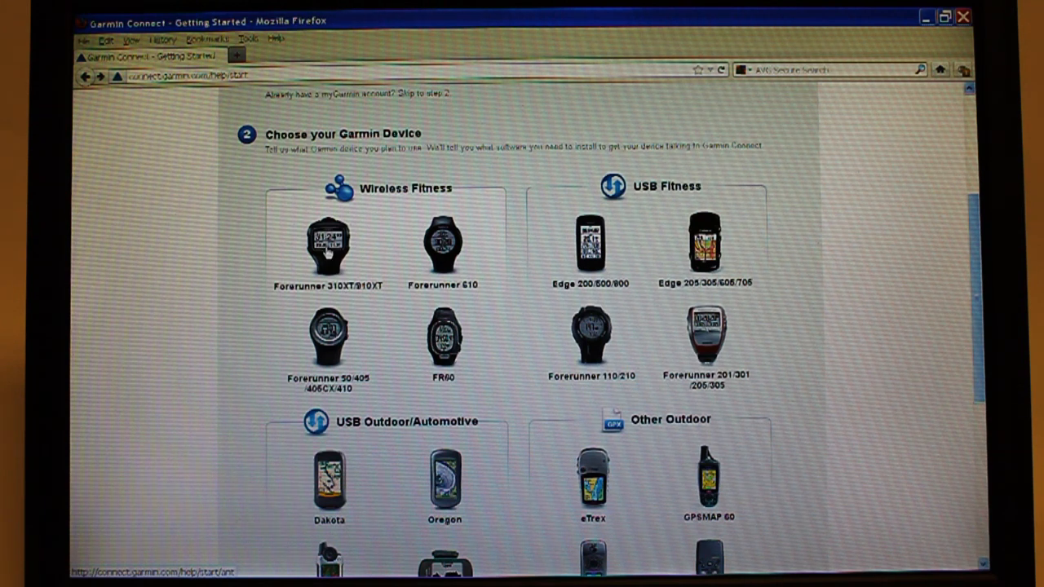
- Choose the Forerunner 310XT and start the ANT Agent download for Windows
left_click(327, 244)
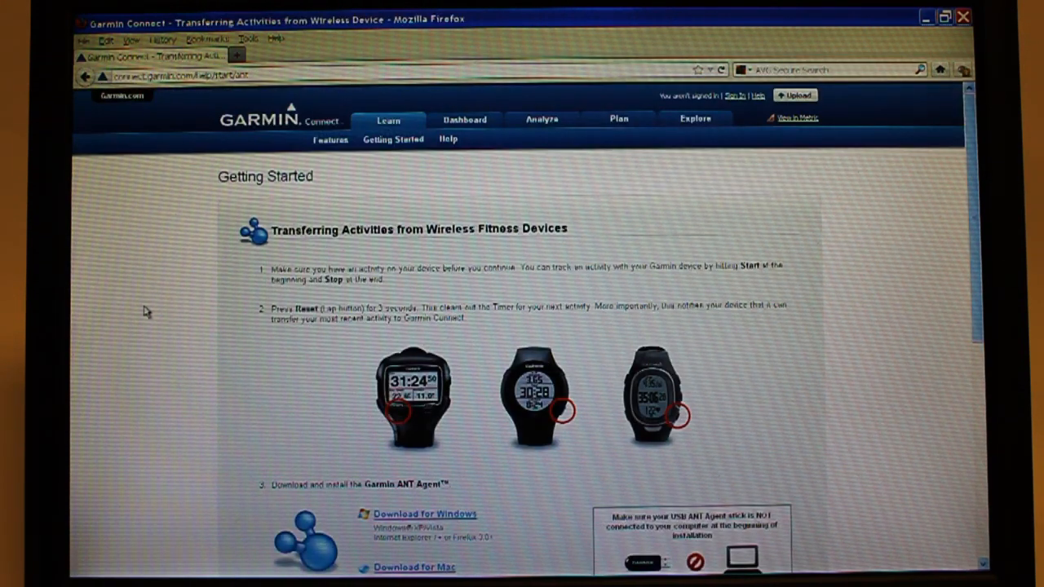
scroll("down", 3)
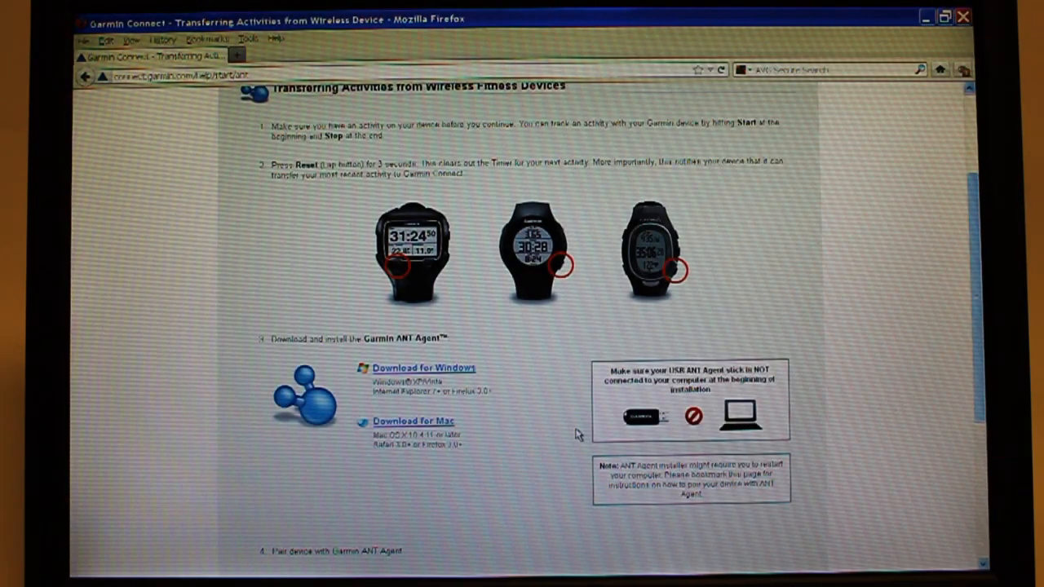
mouse_move(432, 372)
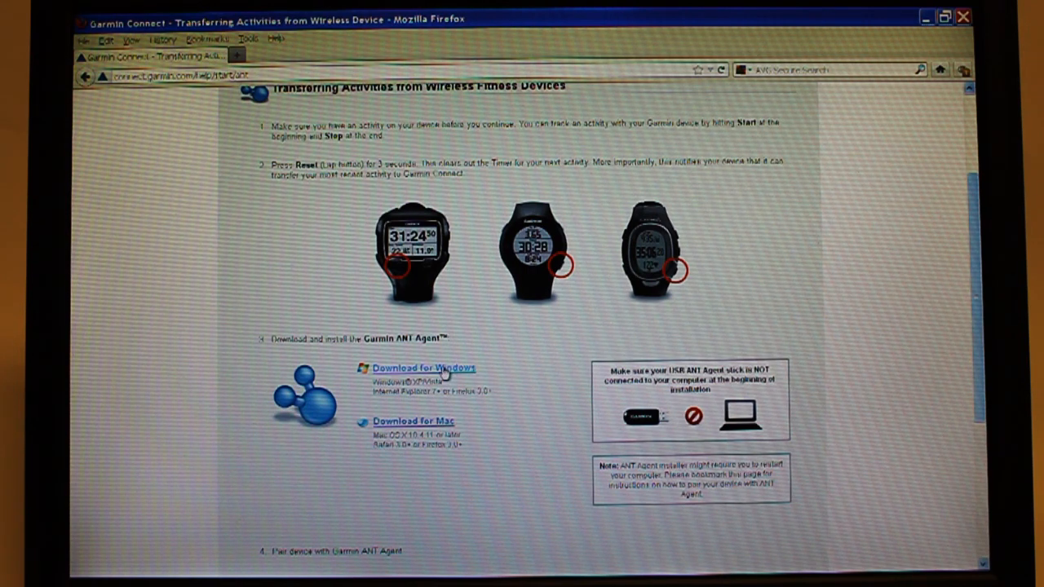
left_click(411, 369)
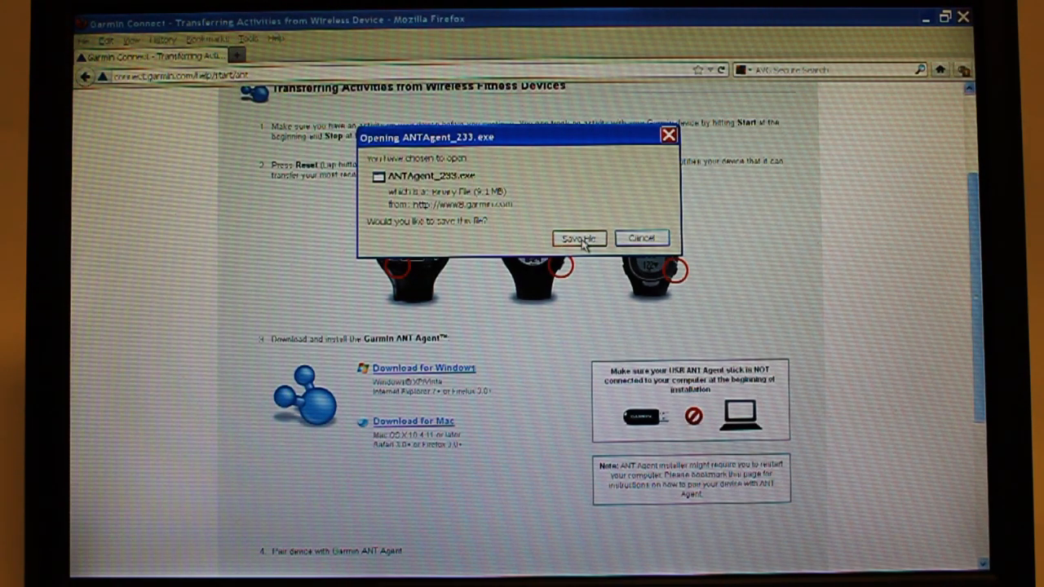
- Save ANTAgent_233.exe, launch it from Downloads and allow it past the security warnings
left_click(577, 238)
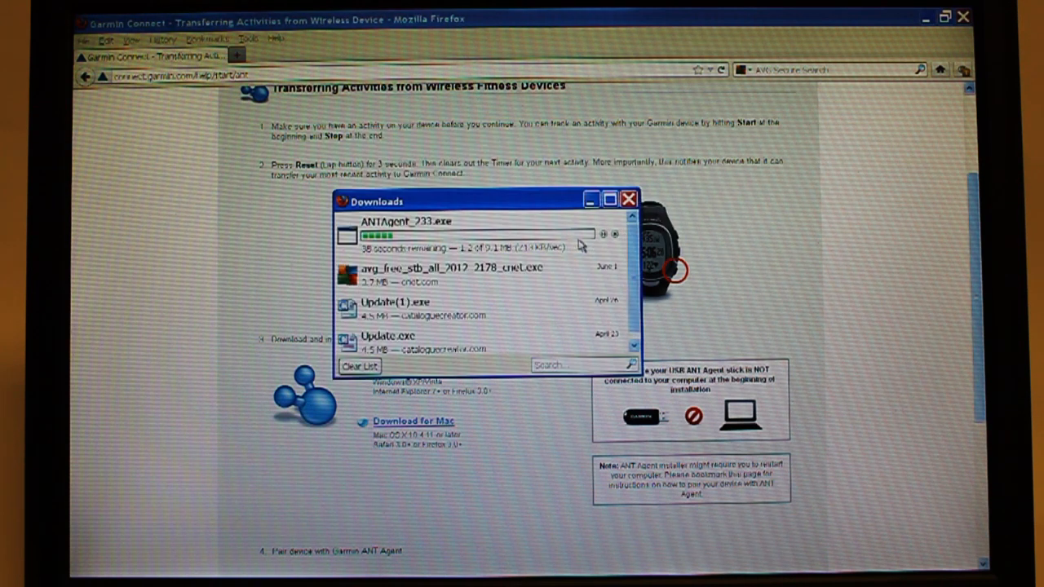
mouse_move(459, 306)
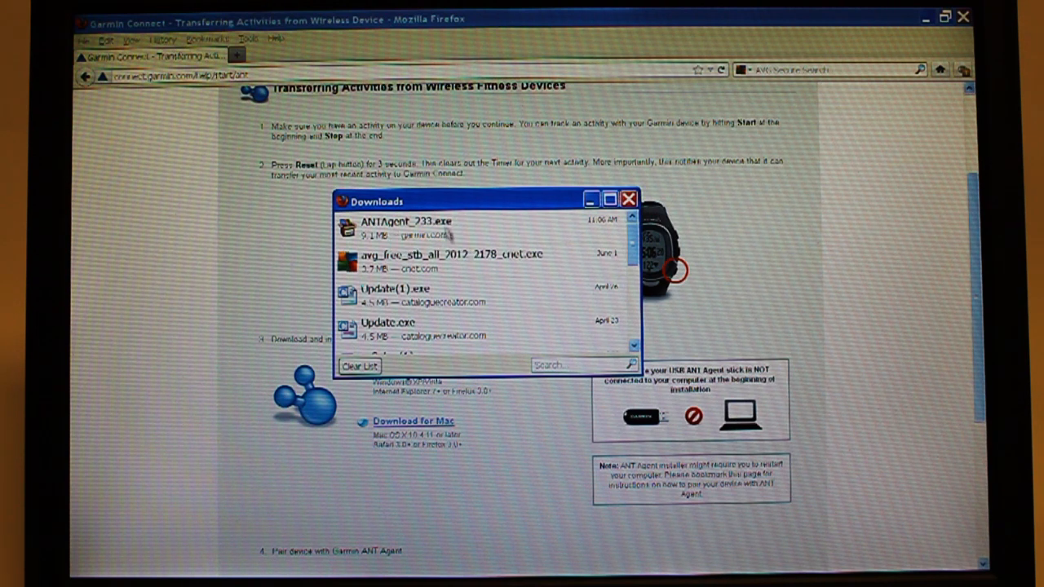
double_click(404, 225)
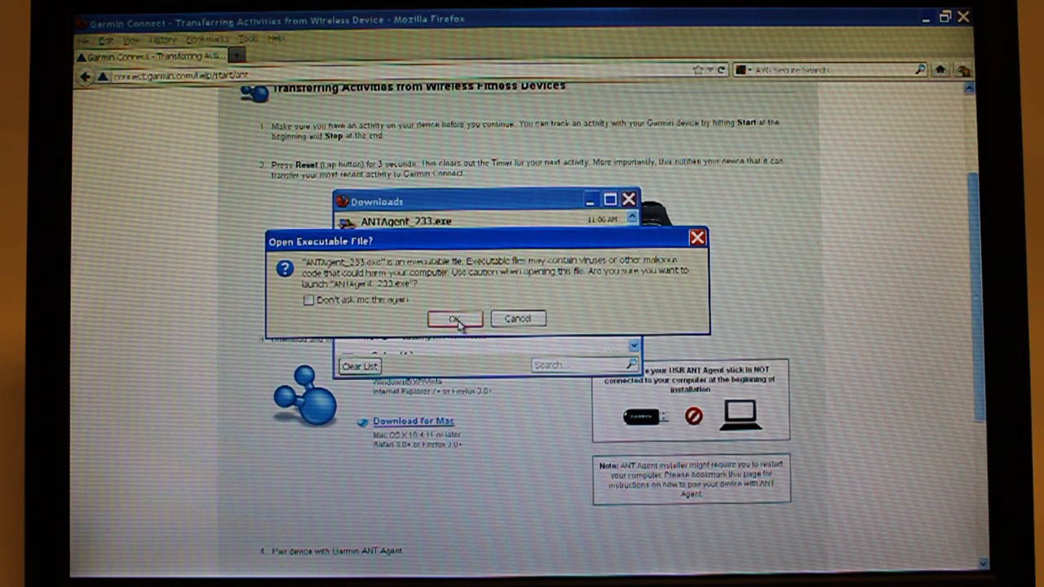
left_click(456, 318)
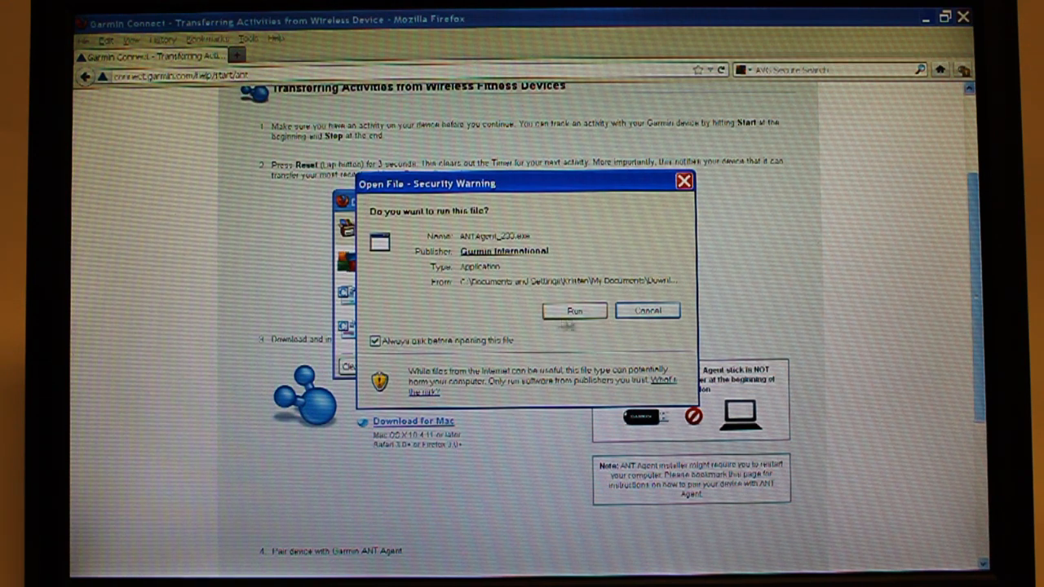
left_click(574, 309)
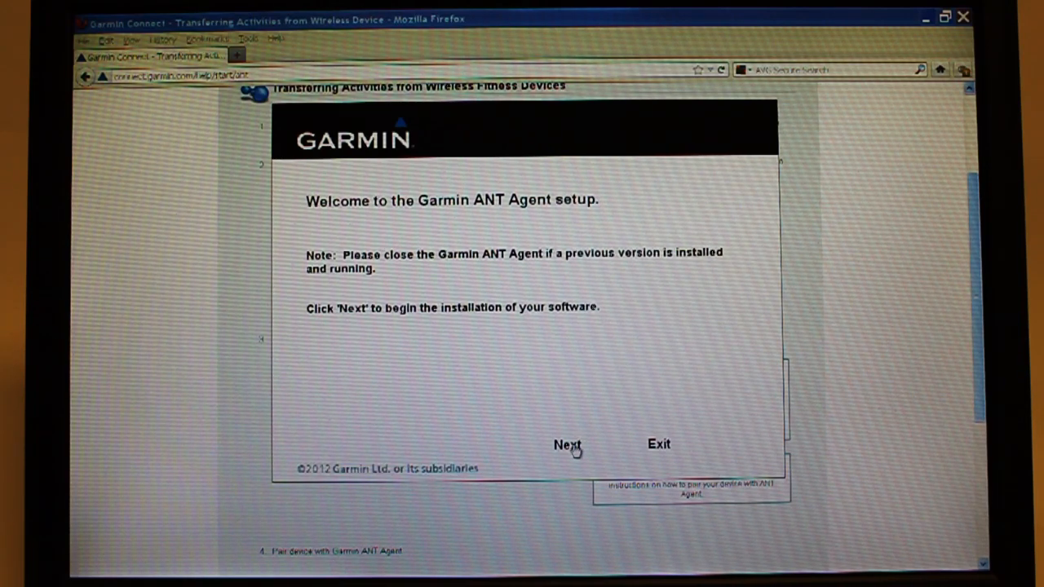
- Go through the EULA, accept the license terms and complete the ANT Agent installation
left_click(567, 444)
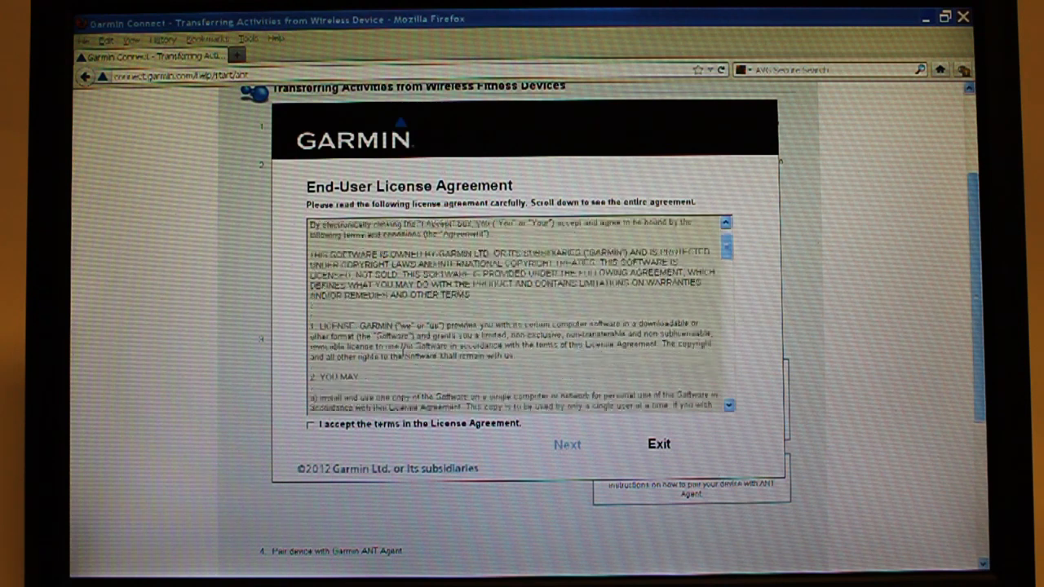
scroll("down", 3)
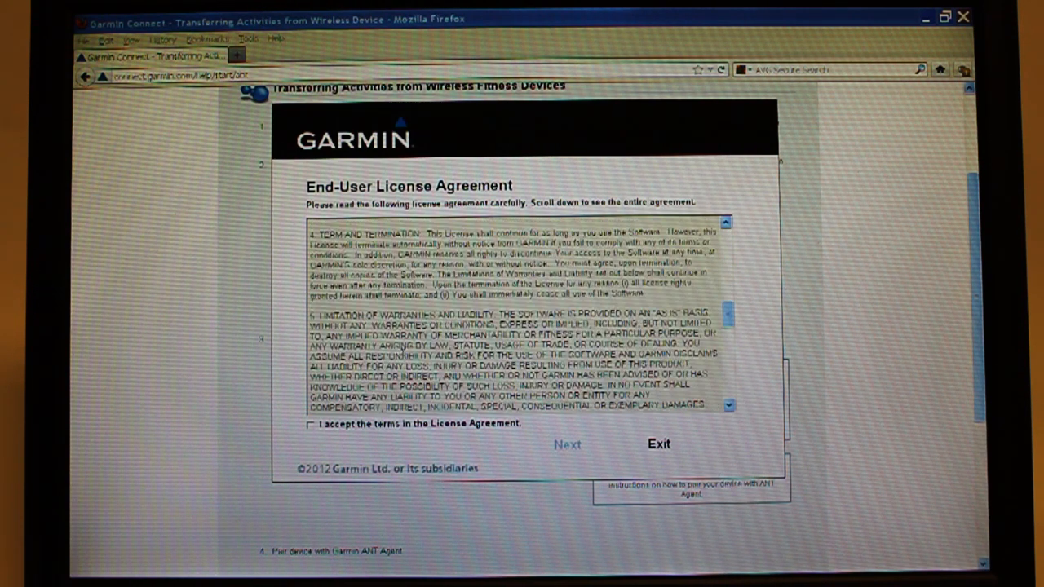
scroll("down", 3)
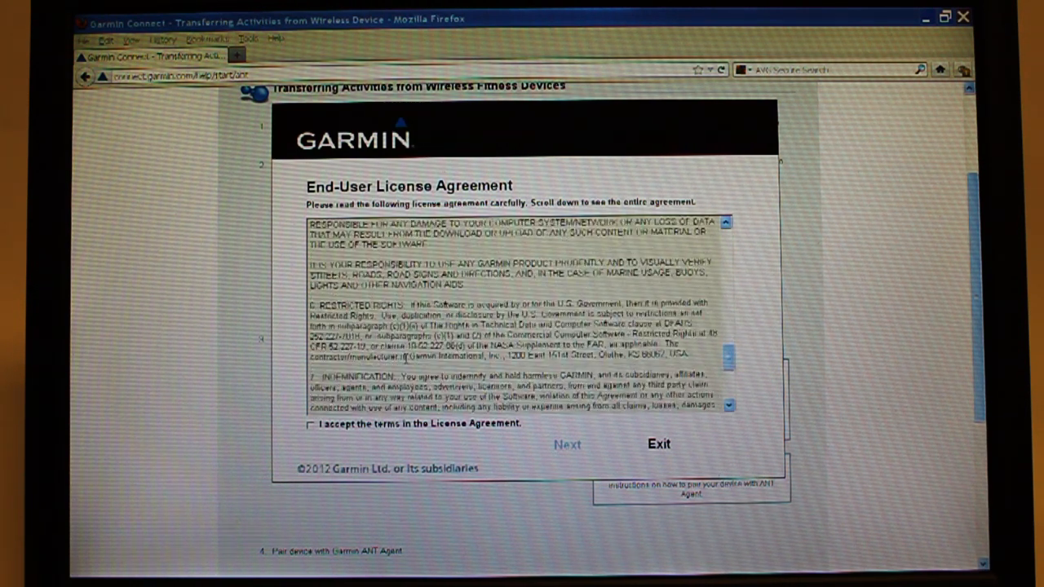
scroll("down", 3)
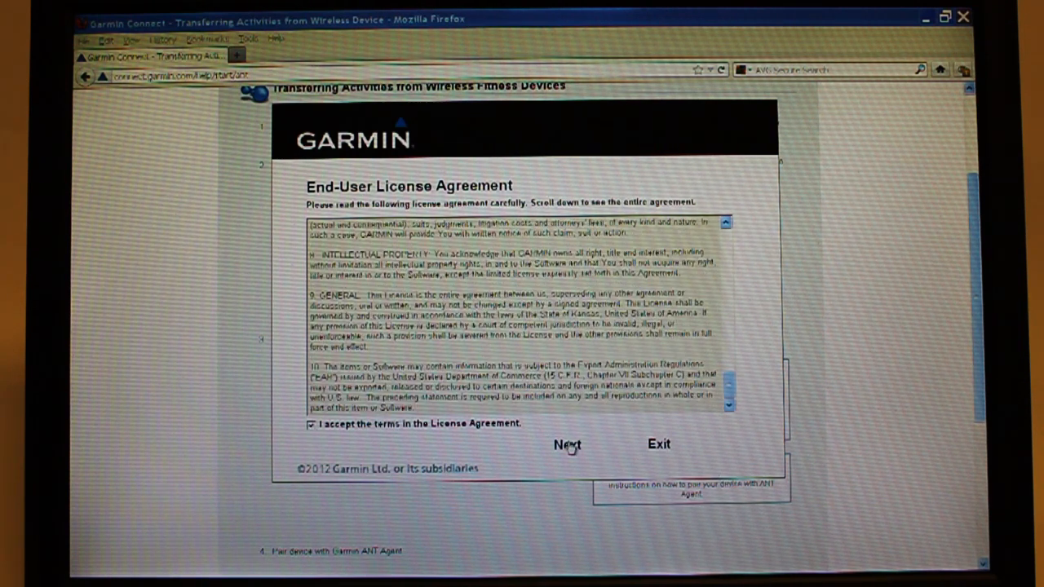
left_click(569, 443)
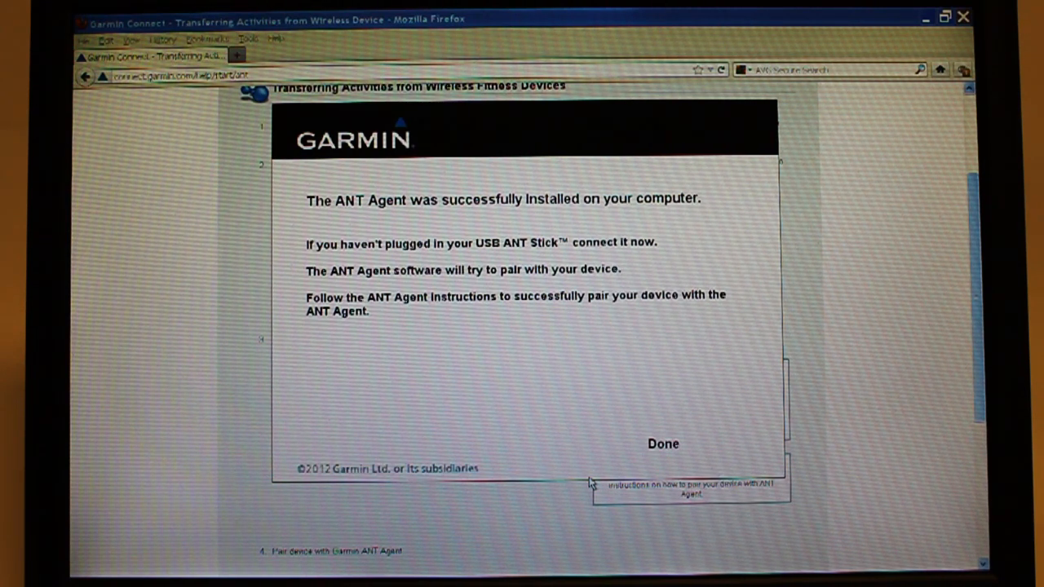
mouse_move(628, 448)
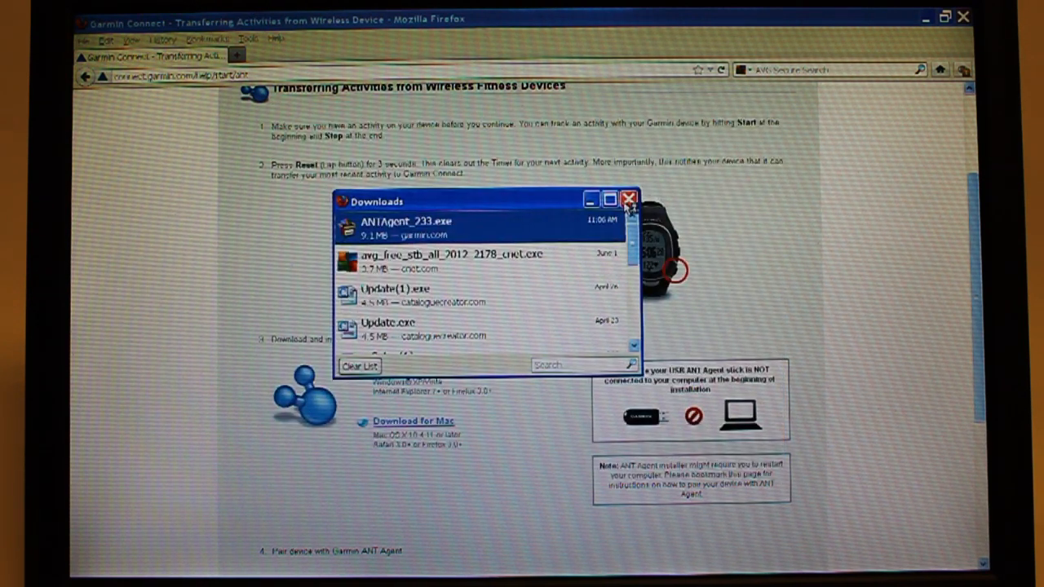
- Close the Downloads window so the Windows XP desktop is showing
left_click(626, 199)
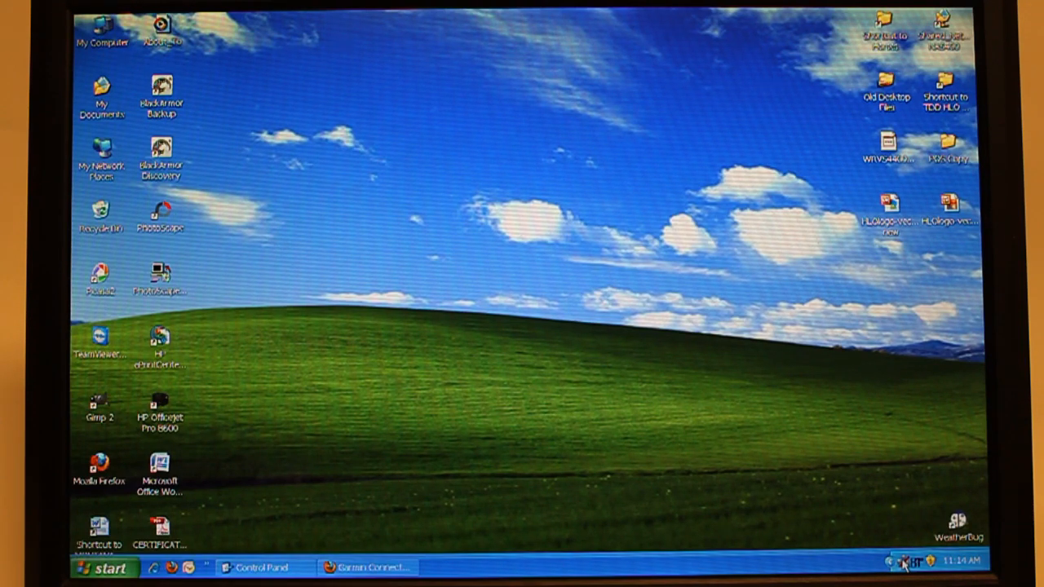
- Bring up ANT Agent from the tray and agree to pair with the detected Forerunner
right_click(900, 561)
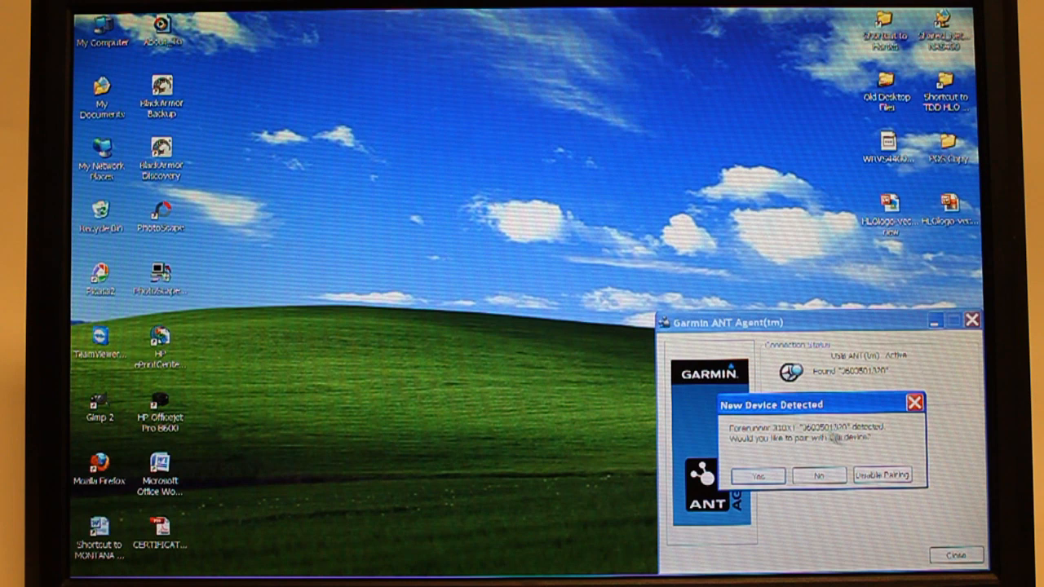
left_click(764, 474)
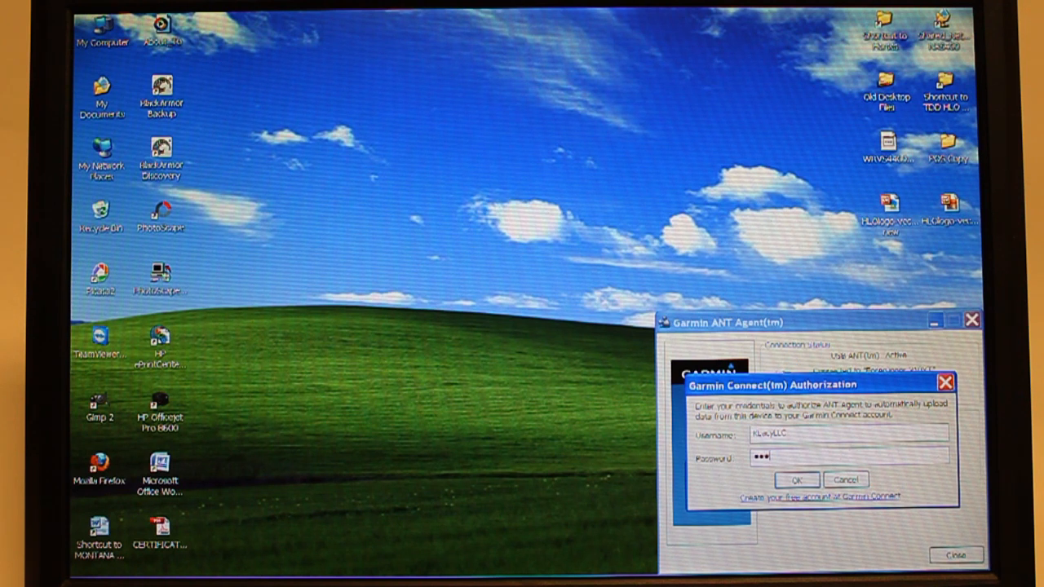
- Submit the Garmin Connect password to authorize automatic uploads from the Forerunner
type("***")
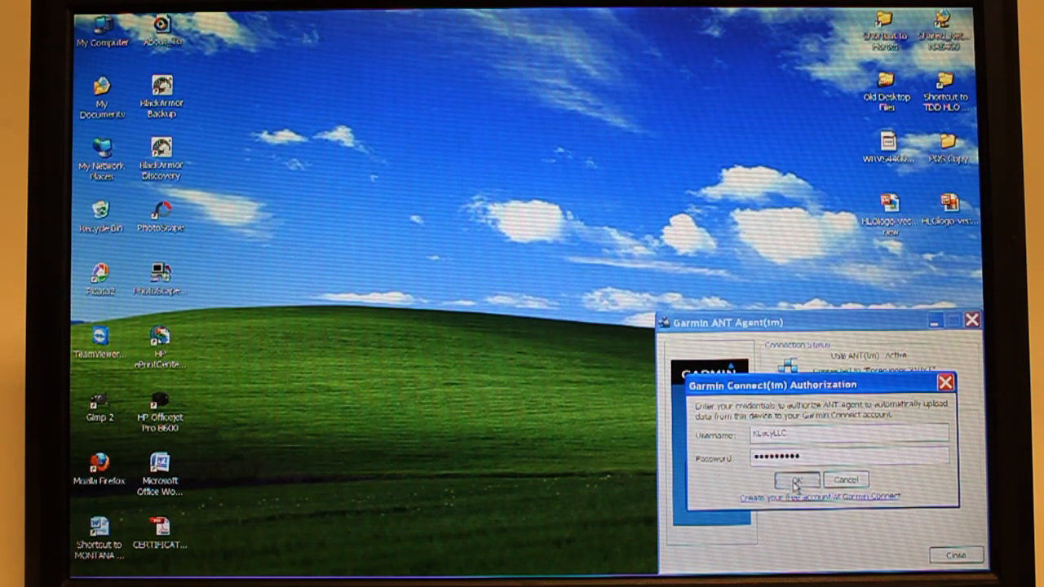
left_click(798, 479)
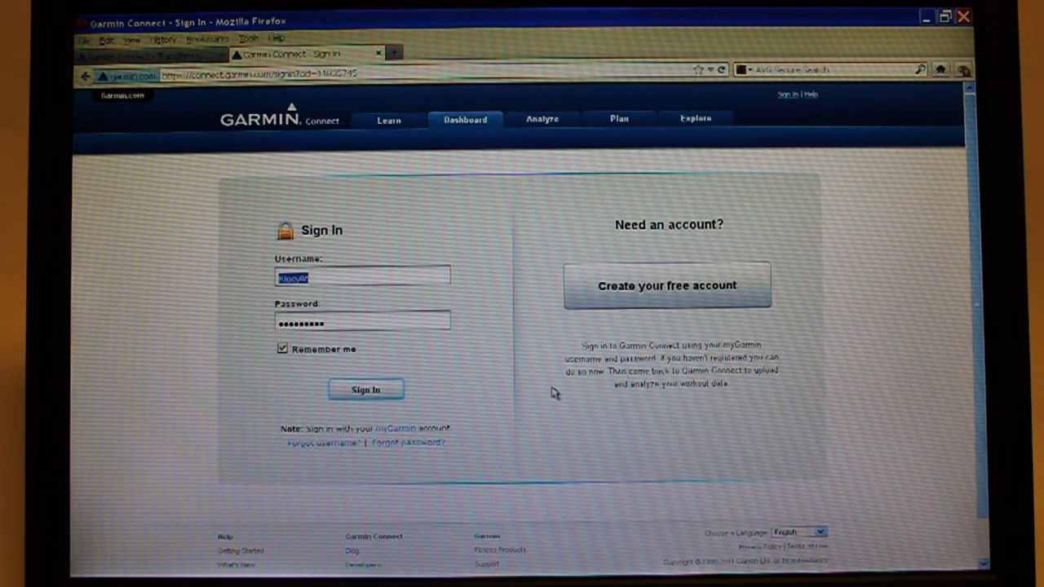
mouse_move(499, 281)
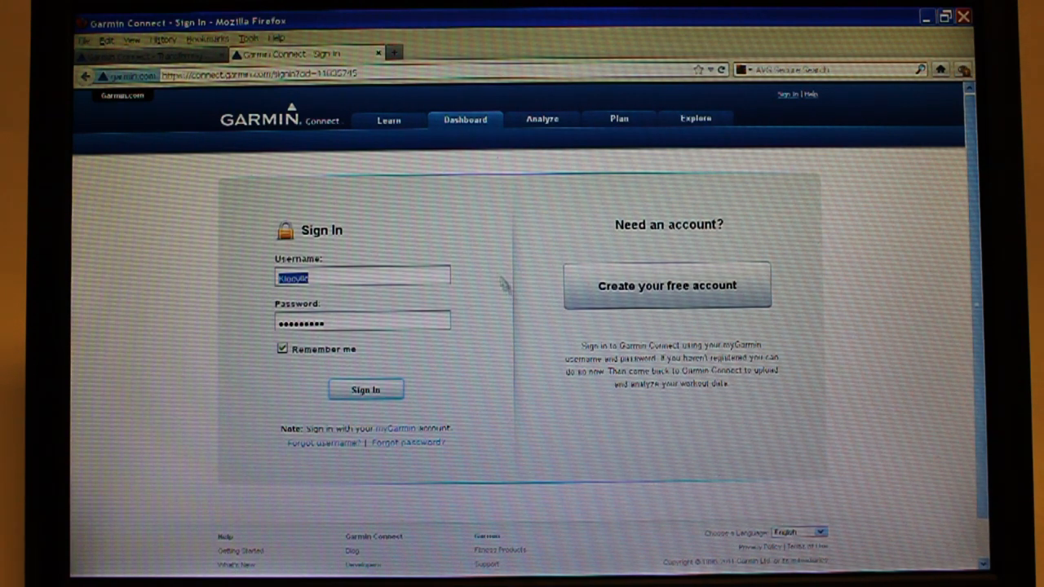
mouse_move(443, 248)
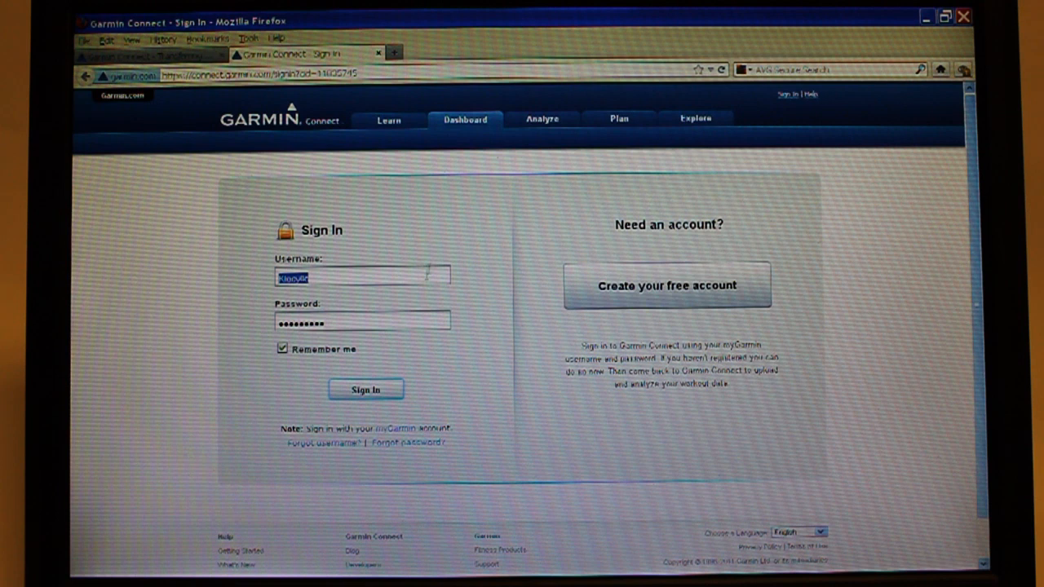
- Sign in with the remembered credentials to reach the Activities list
left_click(365, 388)
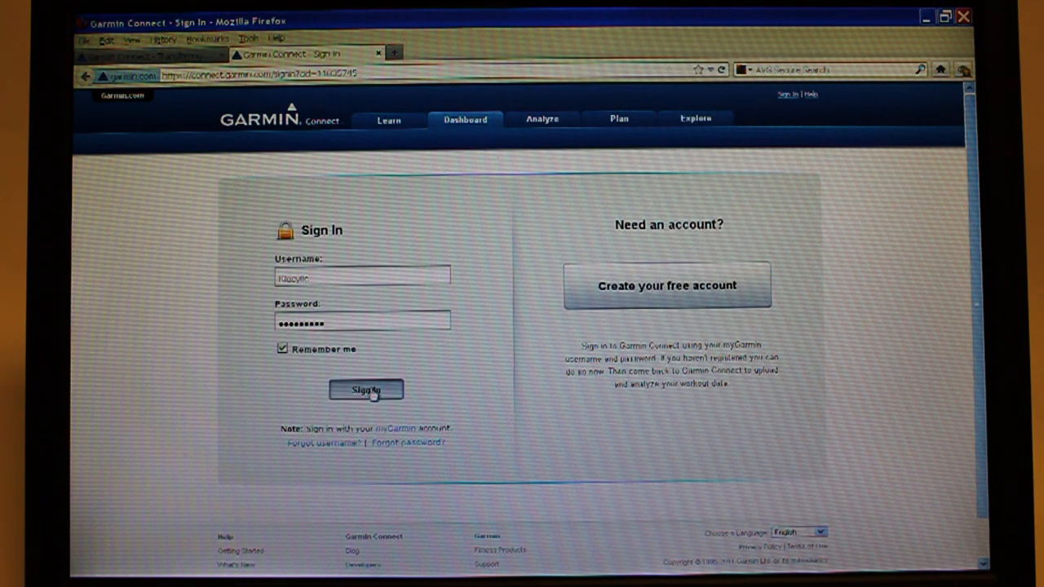
left_click(365, 389)
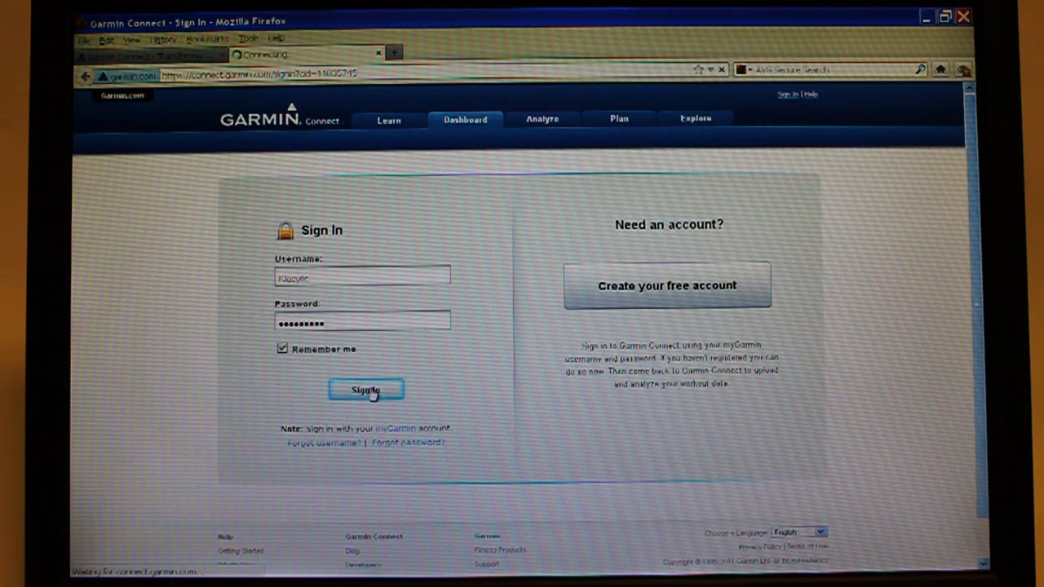
left_click(365, 388)
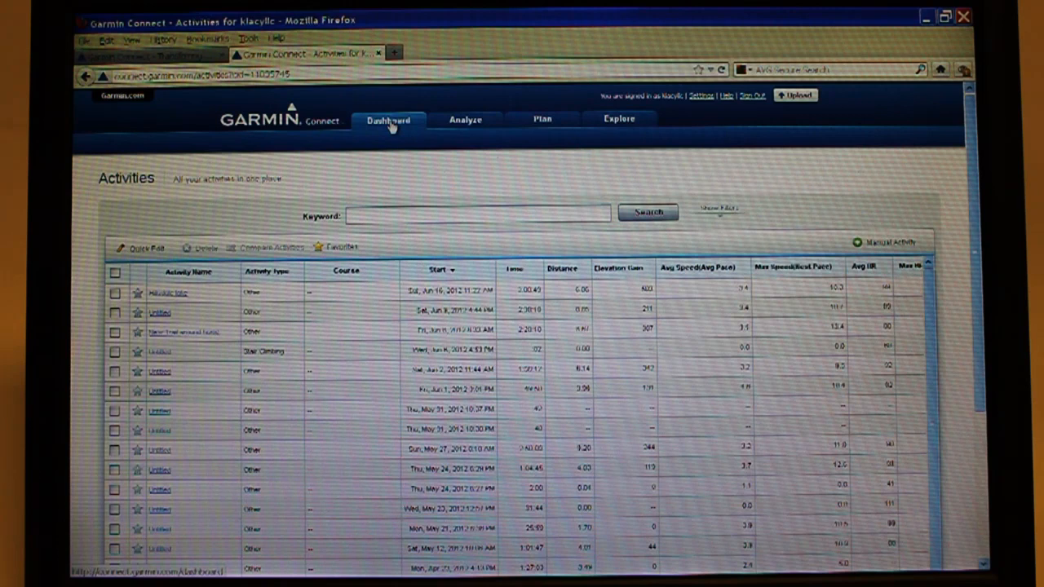
- Go to the Dashboard and view the full details of the Hillsdale lake ride
left_click(387, 119)
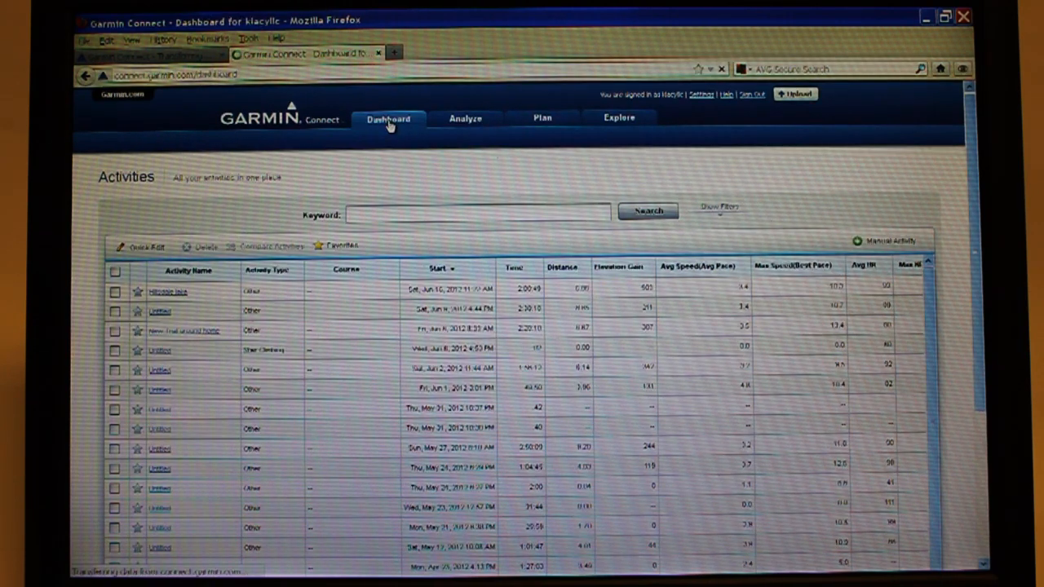
left_click(386, 119)
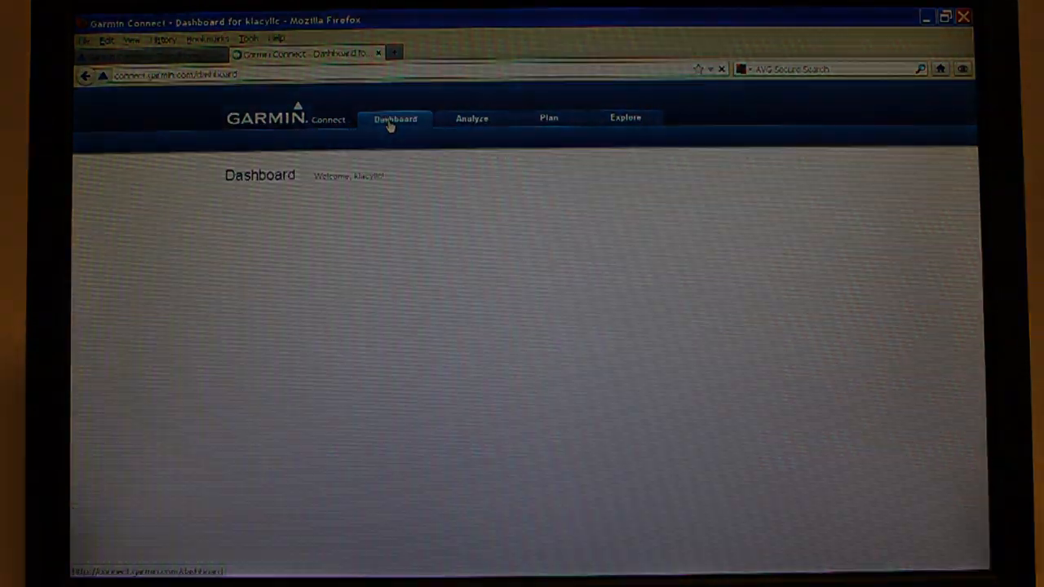
left_click(393, 117)
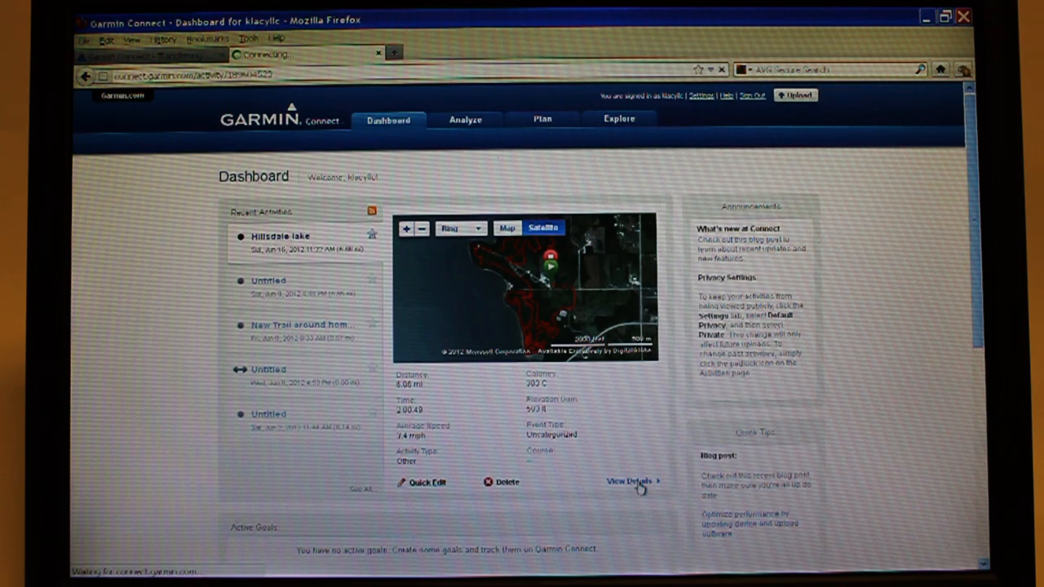
left_click(623, 483)
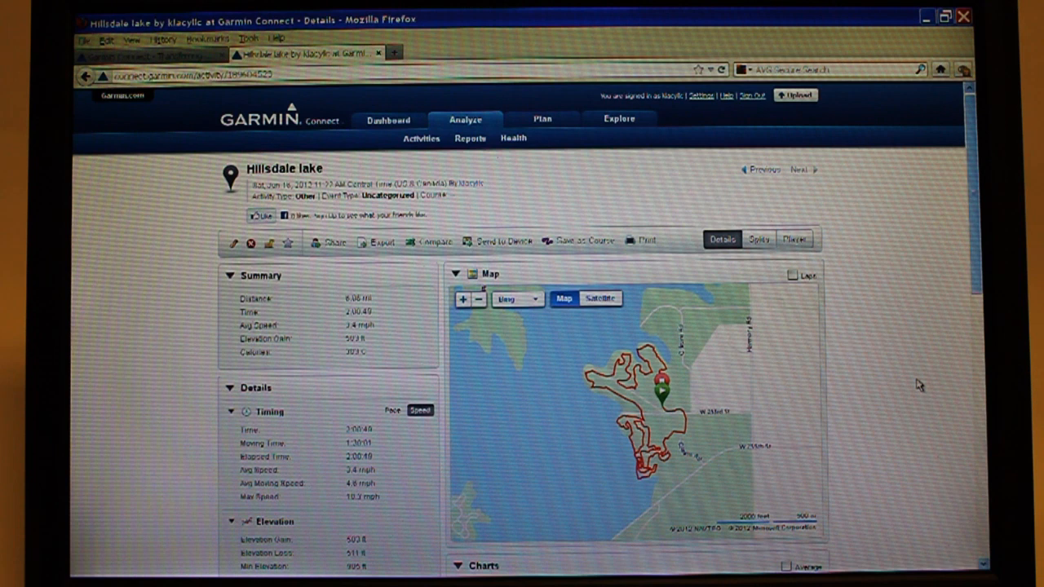
- Scroll down the details page past the timing, elevation and lap figures
scroll("down", 3)
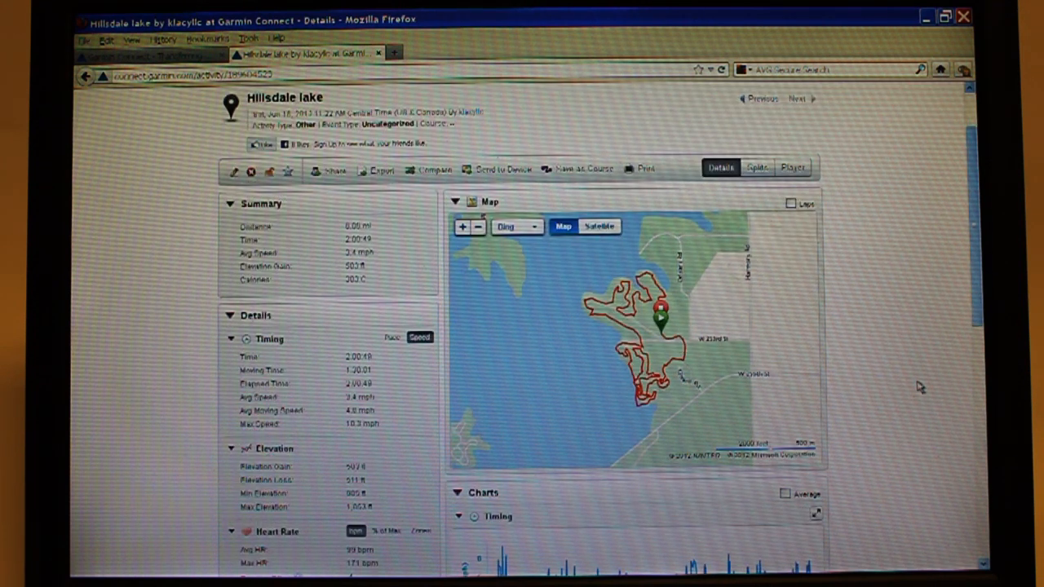
scroll("down", 3)
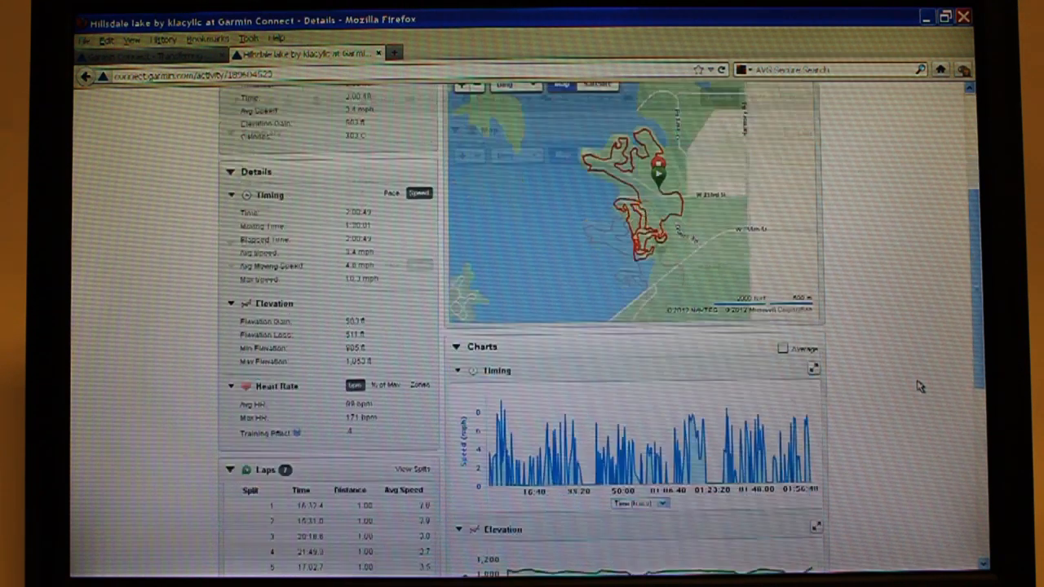
scroll("down", 3)
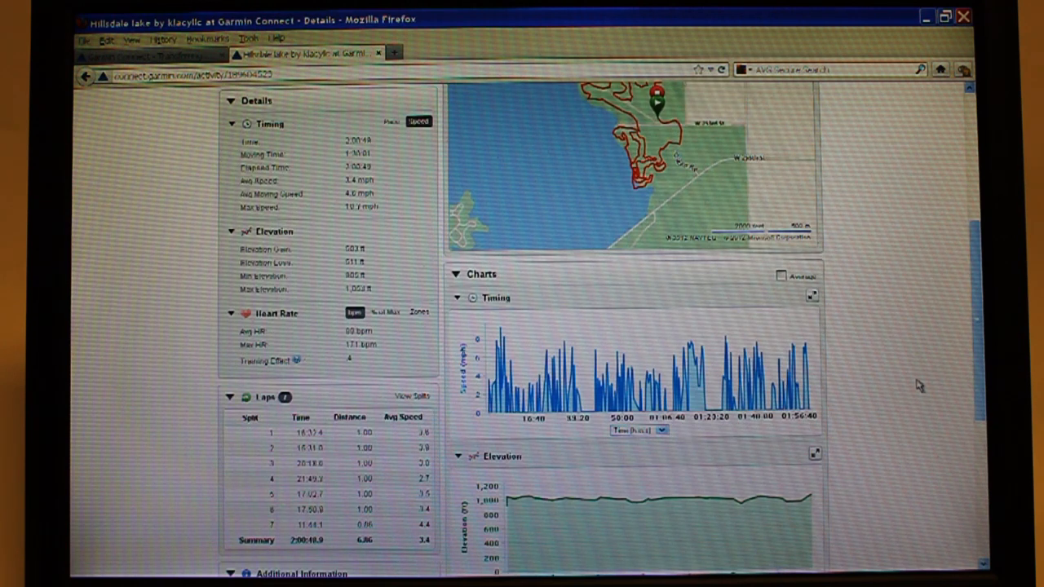
scroll("down", 3)
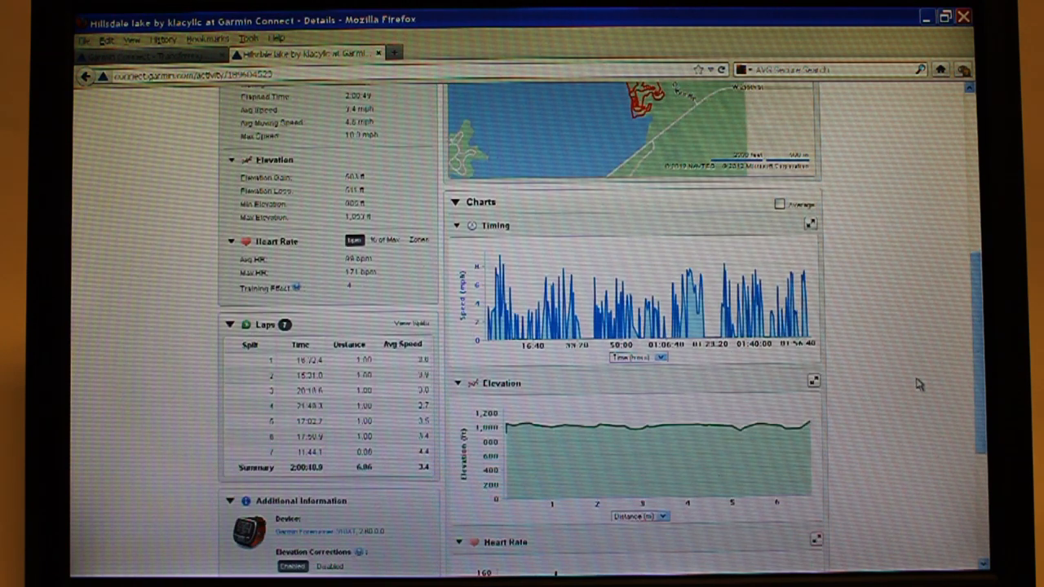
scroll("down", 3)
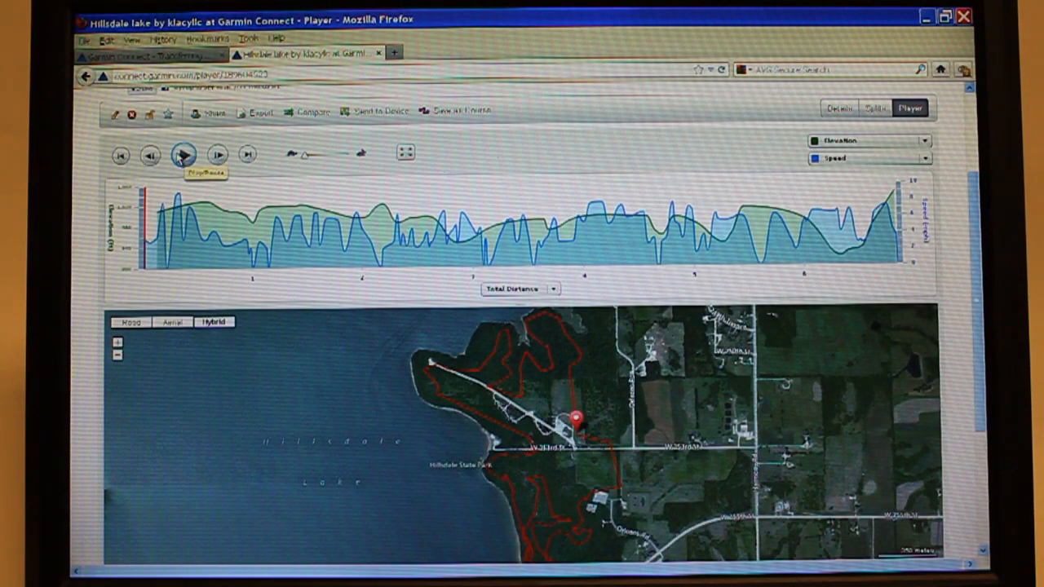
- Play back the Hillsdale lake ride, view its Share options, then return to Details
left_click(183, 153)
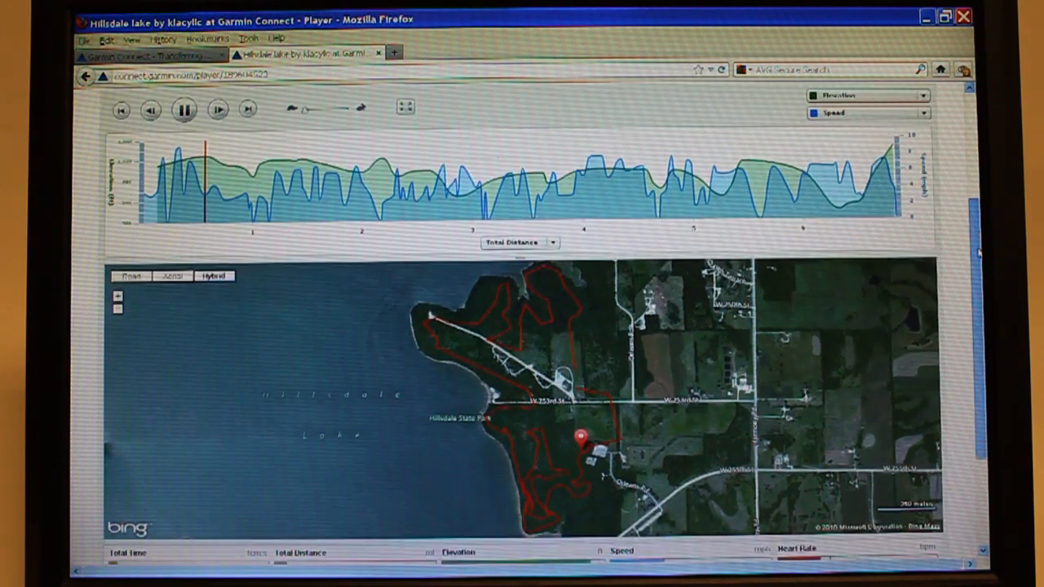
scroll("down", 3)
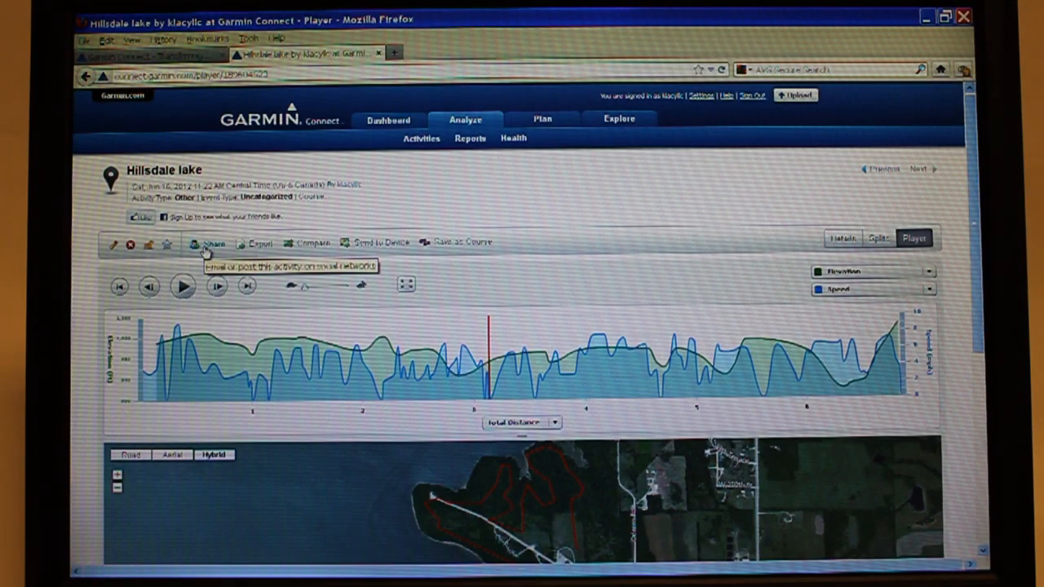
left_click(215, 241)
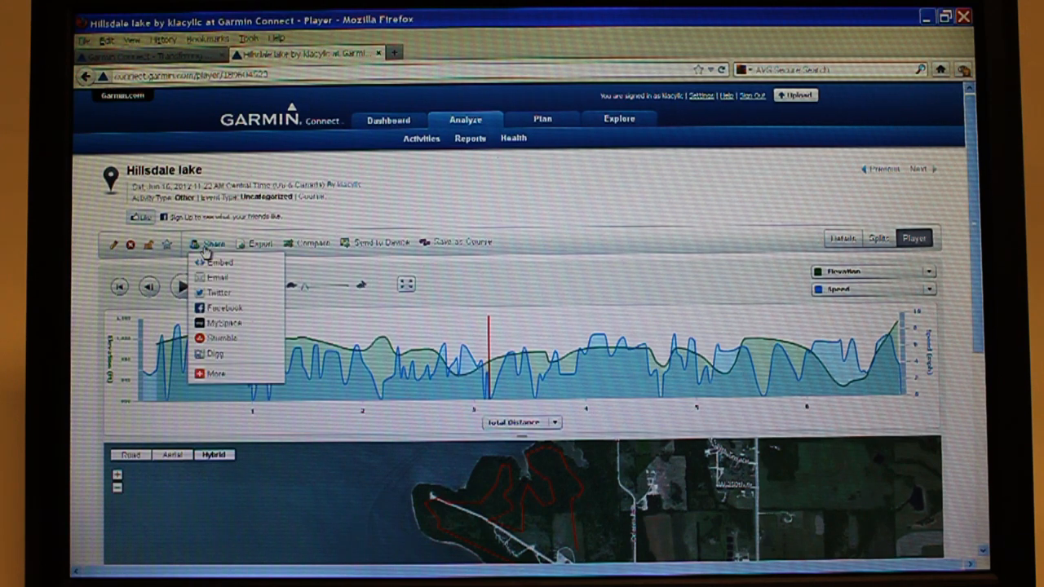
mouse_move(237, 280)
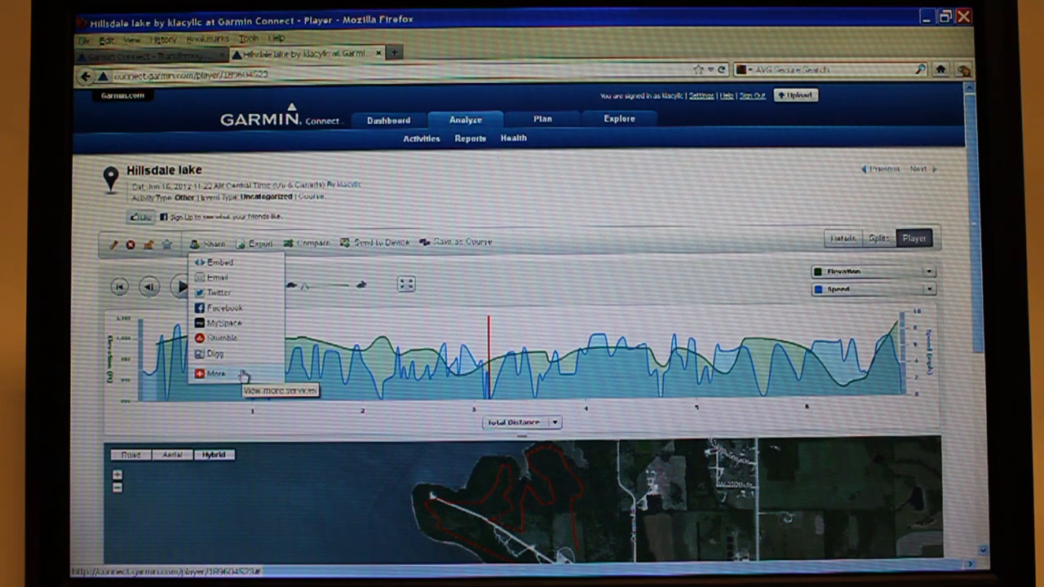
left_click(842, 238)
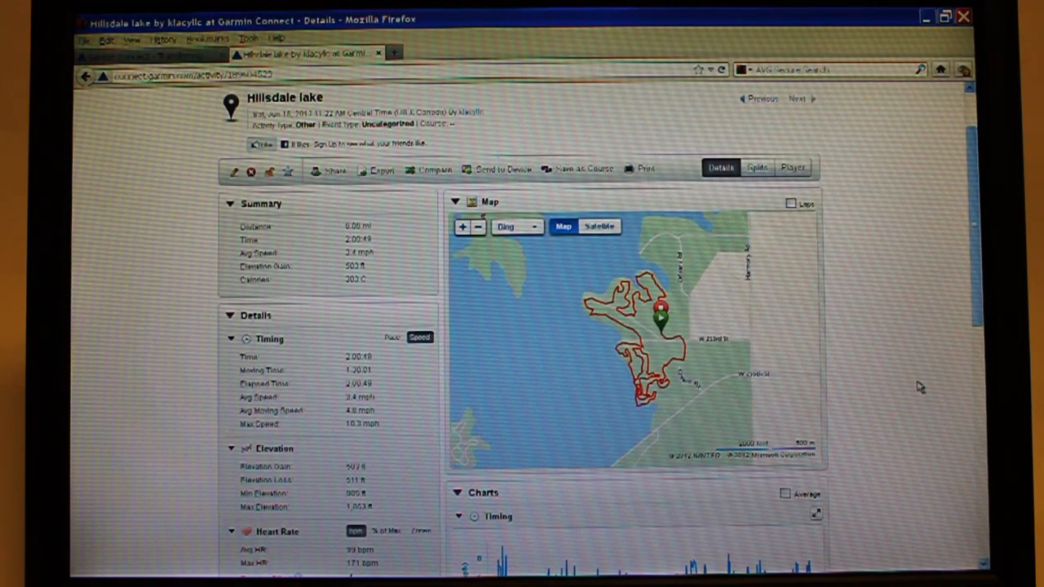
scroll("down", 3)
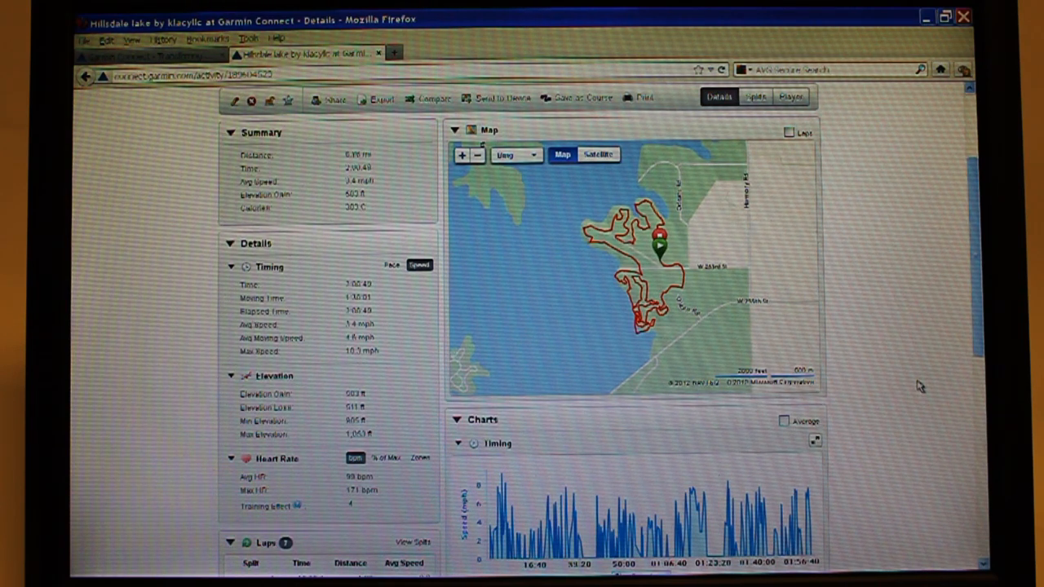
scroll("down", 3)
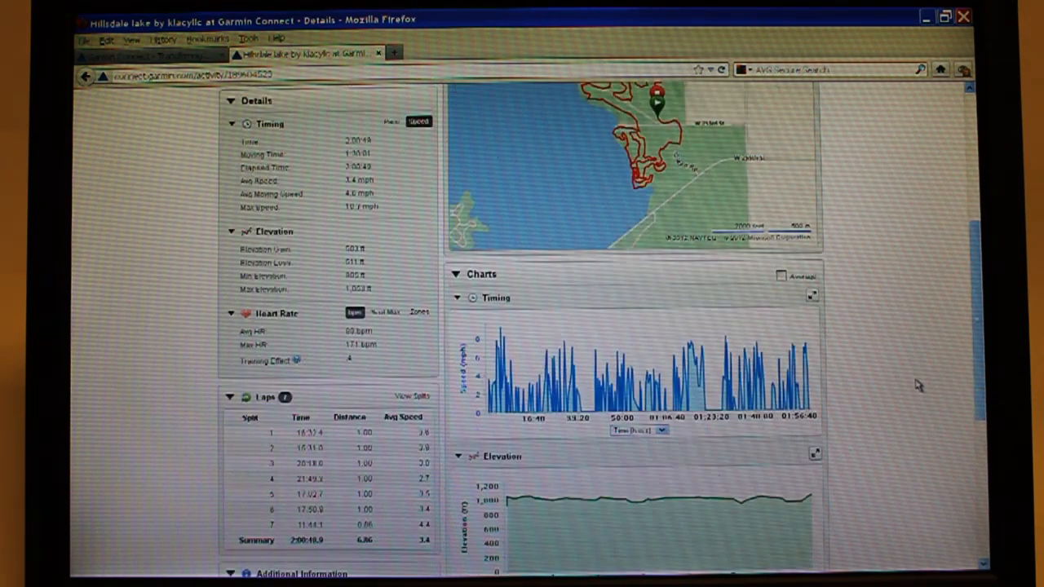
scroll("down", 3)
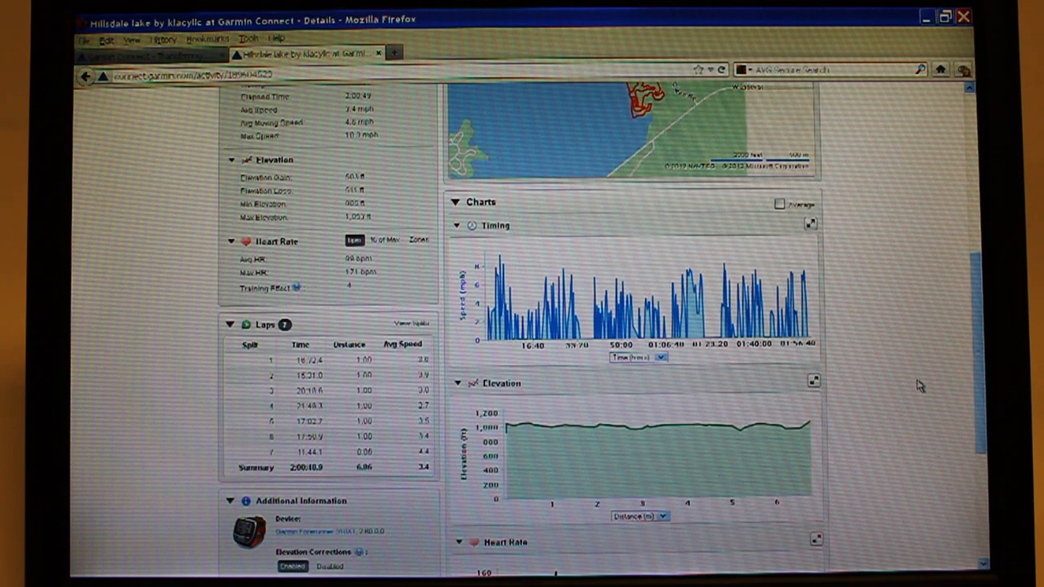